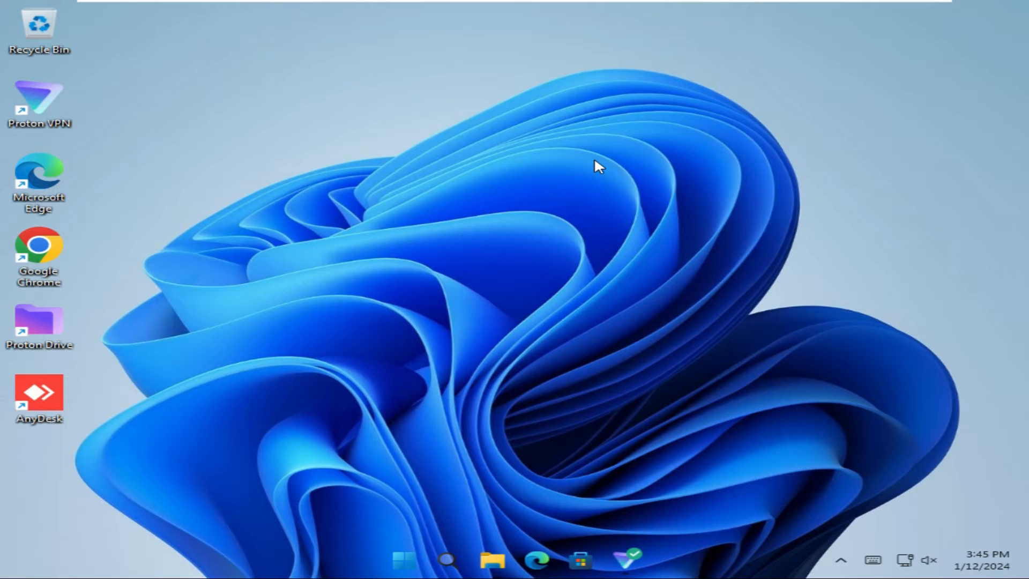
mouse_move(566, 176)
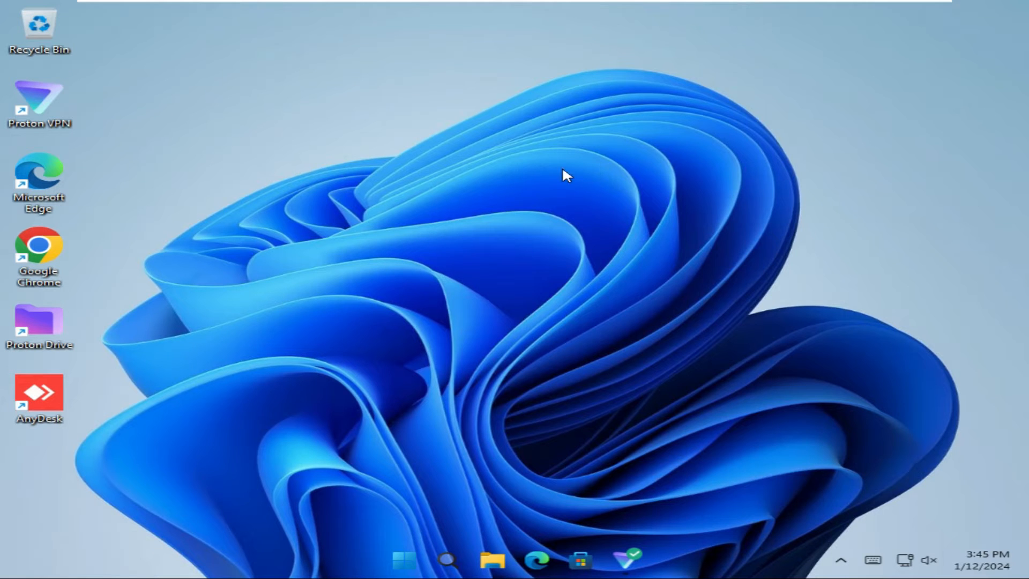
mouse_move(515, 331)
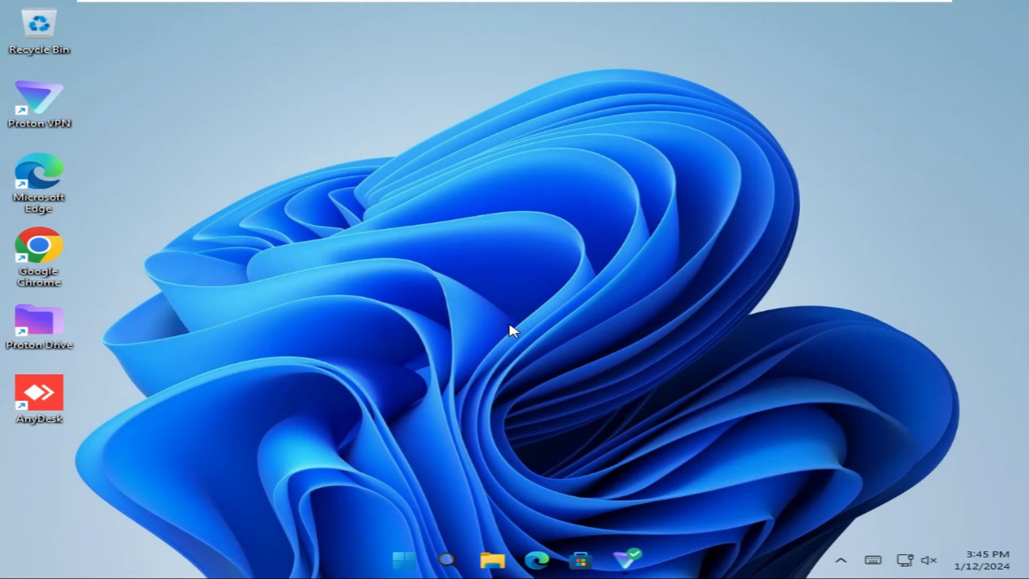
mouse_move(403, 560)
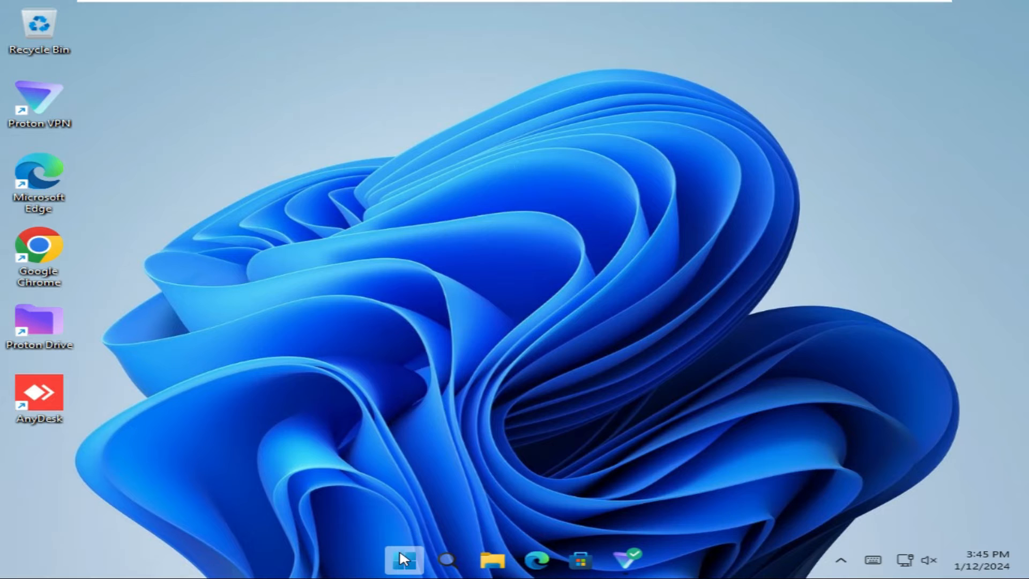
- Launch Settings from Start and scroll the sidebar down to Privacy & security and Windows Update
click(404, 560)
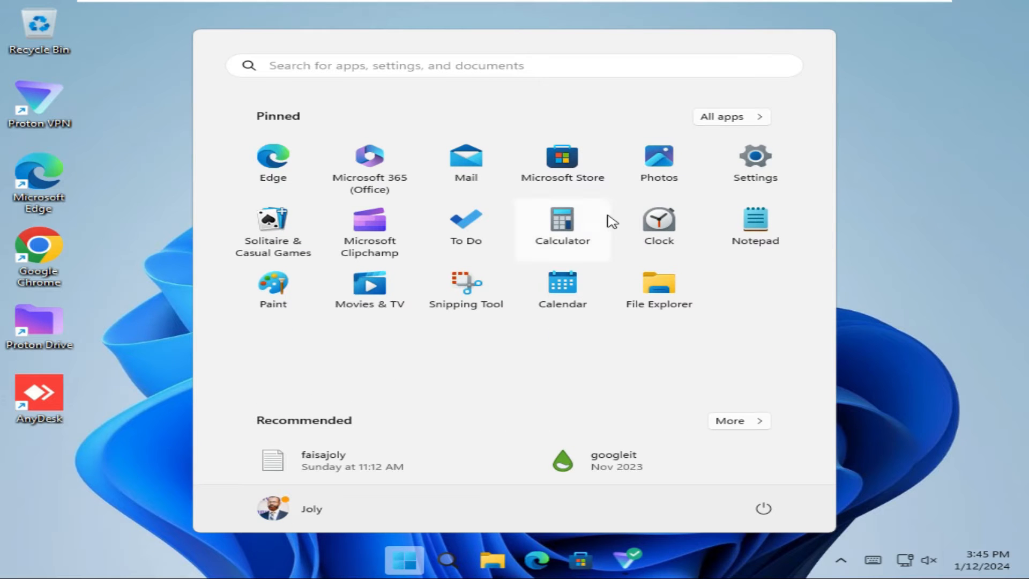
mouse_move(756, 164)
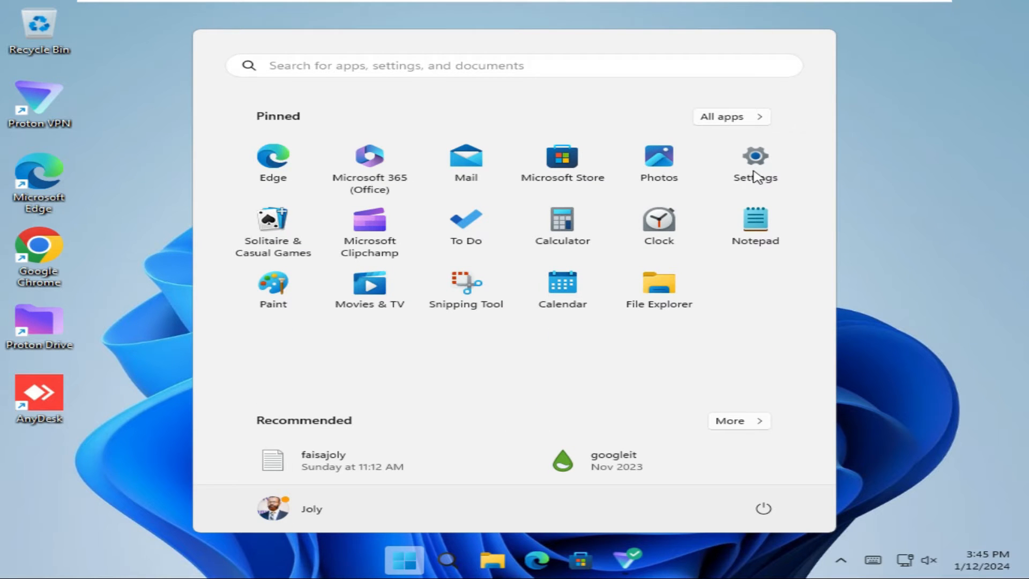
click(755, 163)
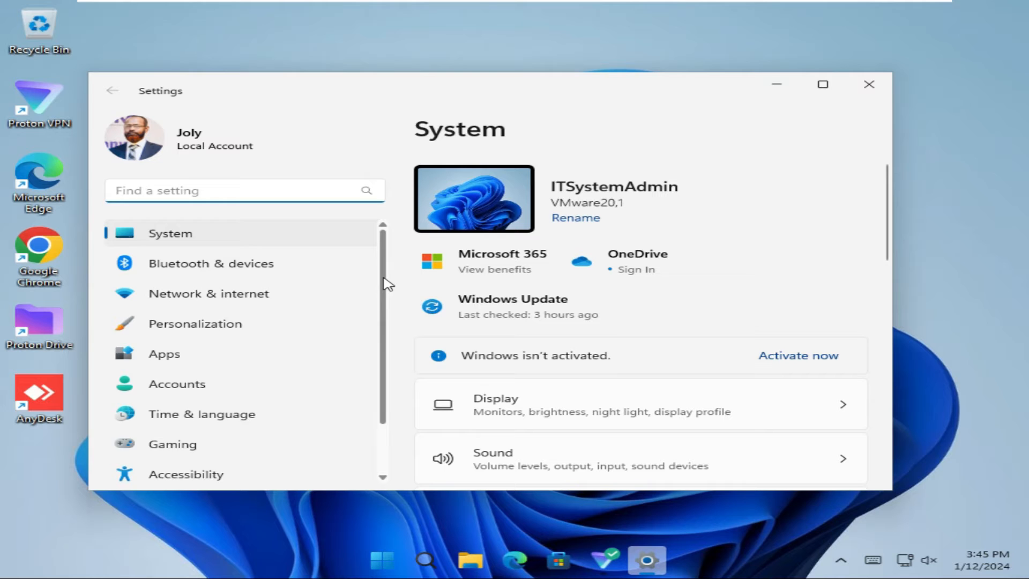
scroll(down, 3)
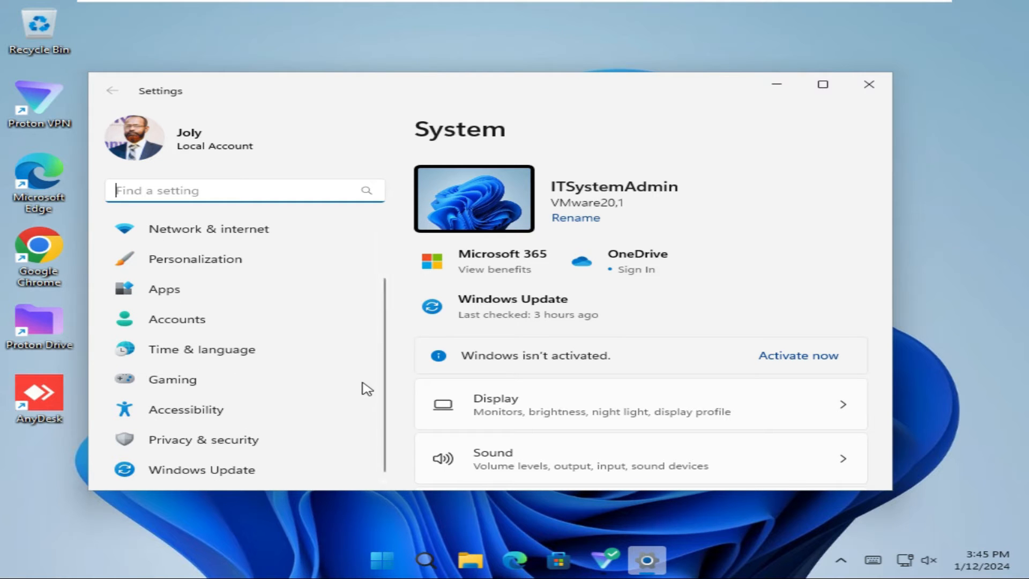
mouse_move(186, 409)
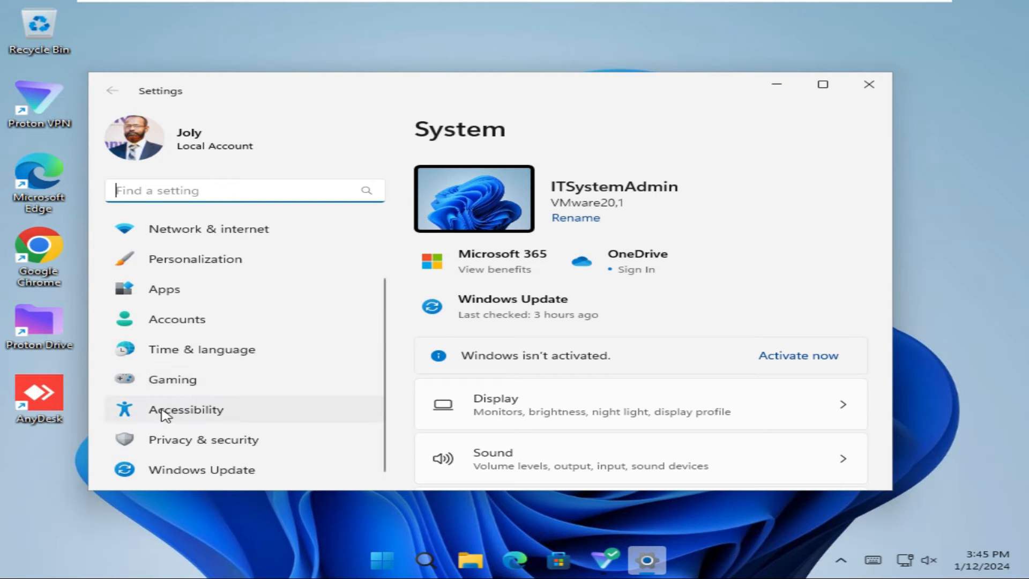
- Go to the Accessibility category from the Settings sidebar
click(186, 409)
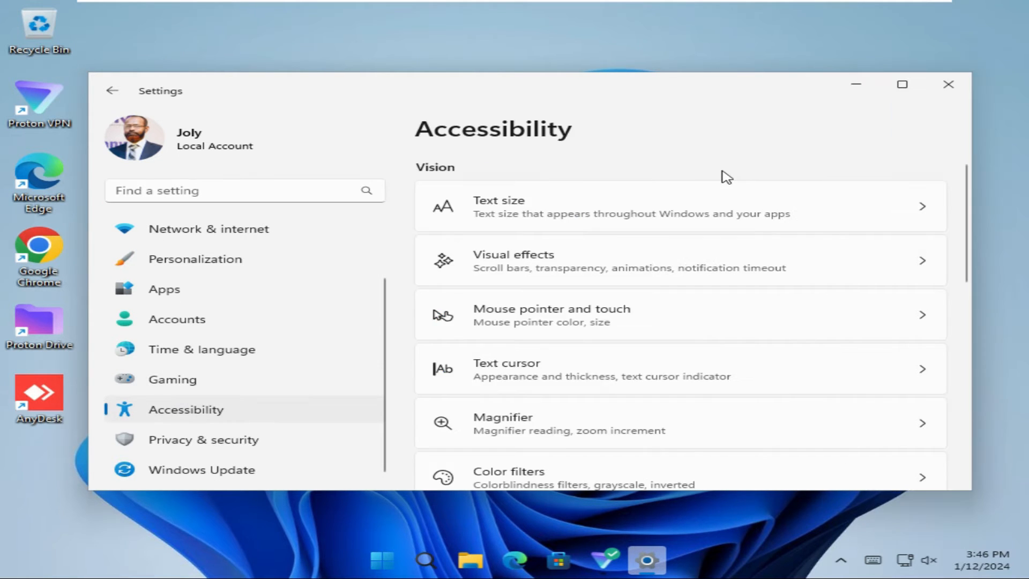
mouse_move(622, 172)
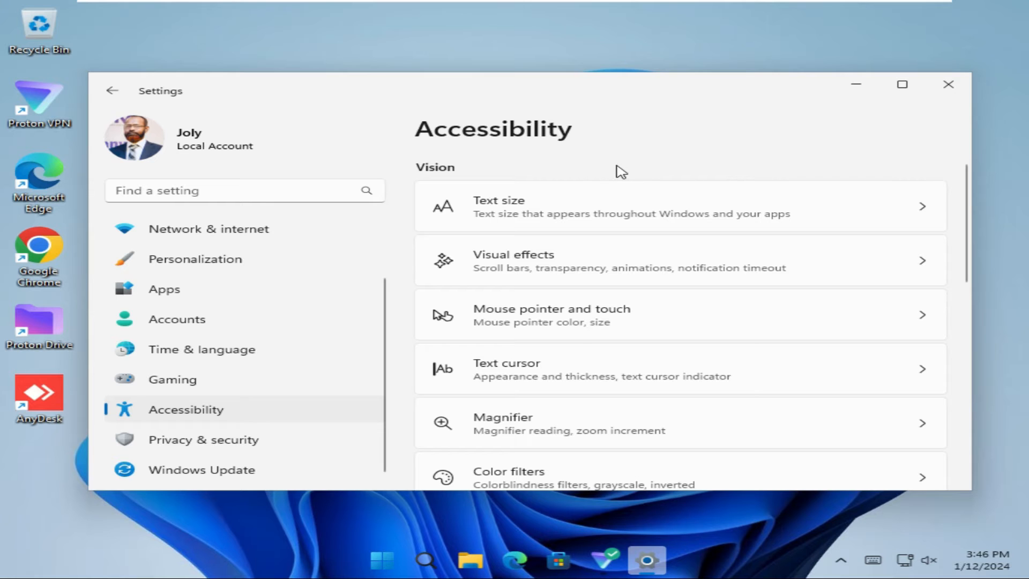
mouse_move(539, 211)
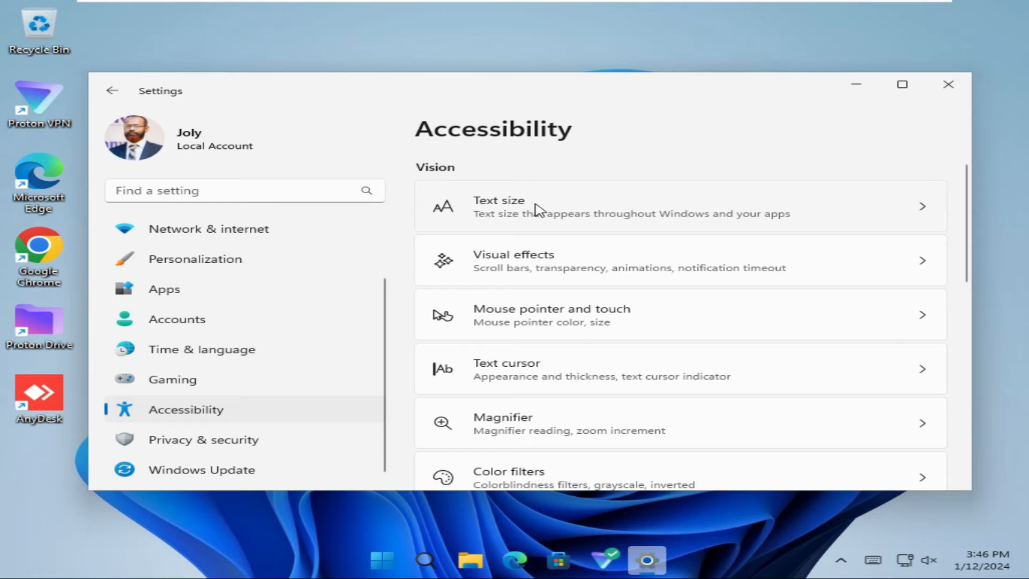
mouse_move(553, 210)
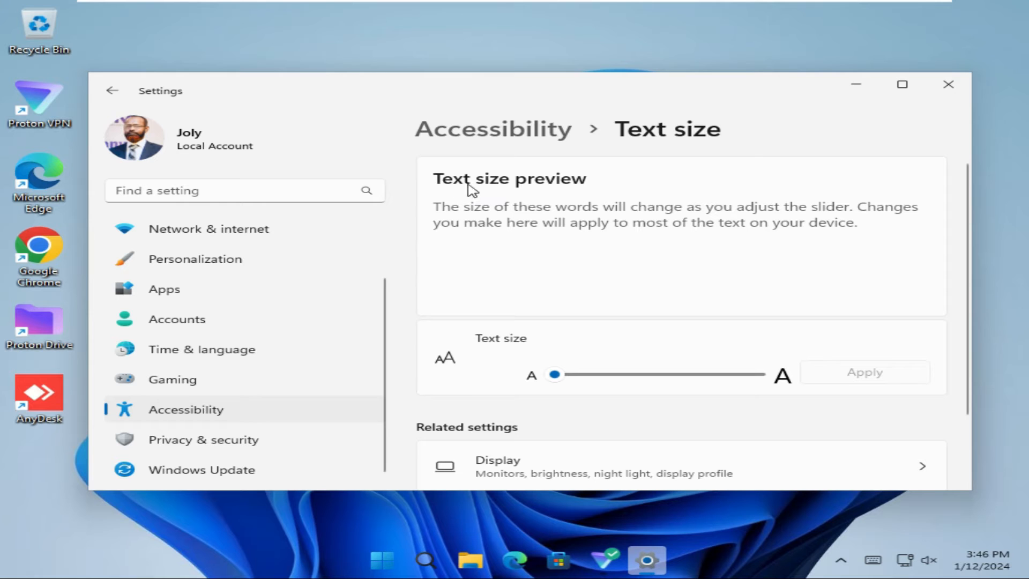
mouse_move(492, 305)
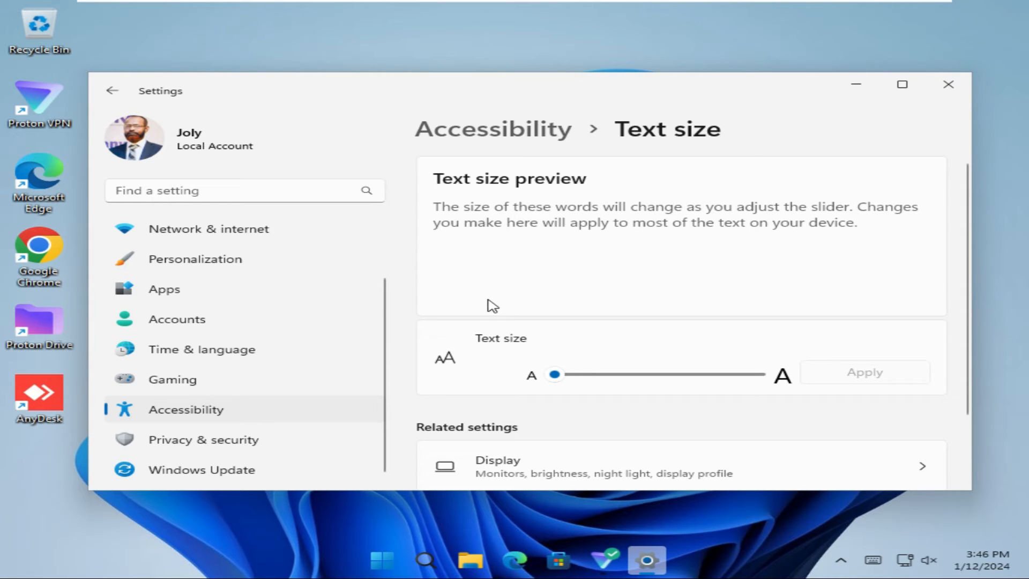
mouse_move(582, 375)
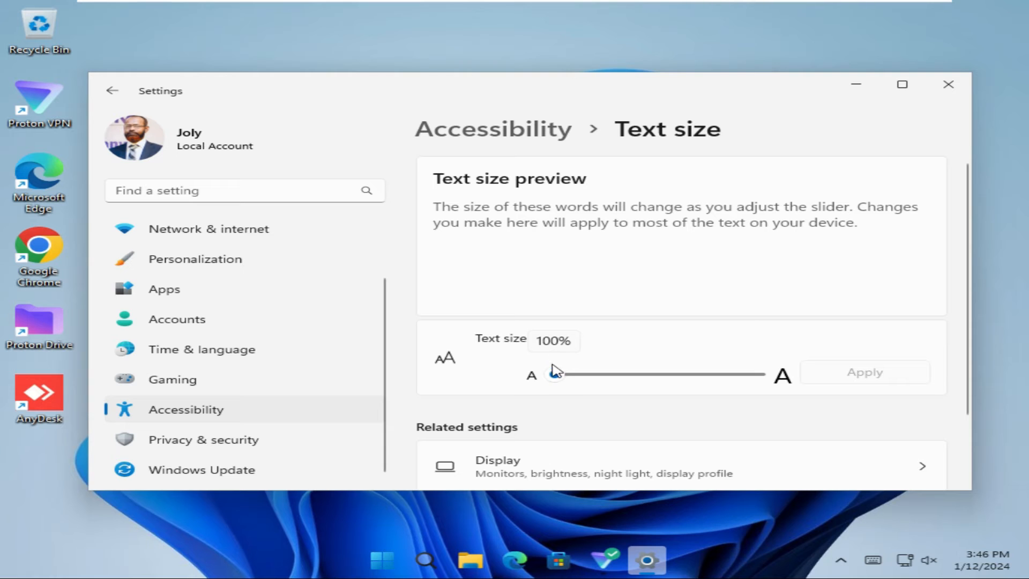
mouse_move(557, 377)
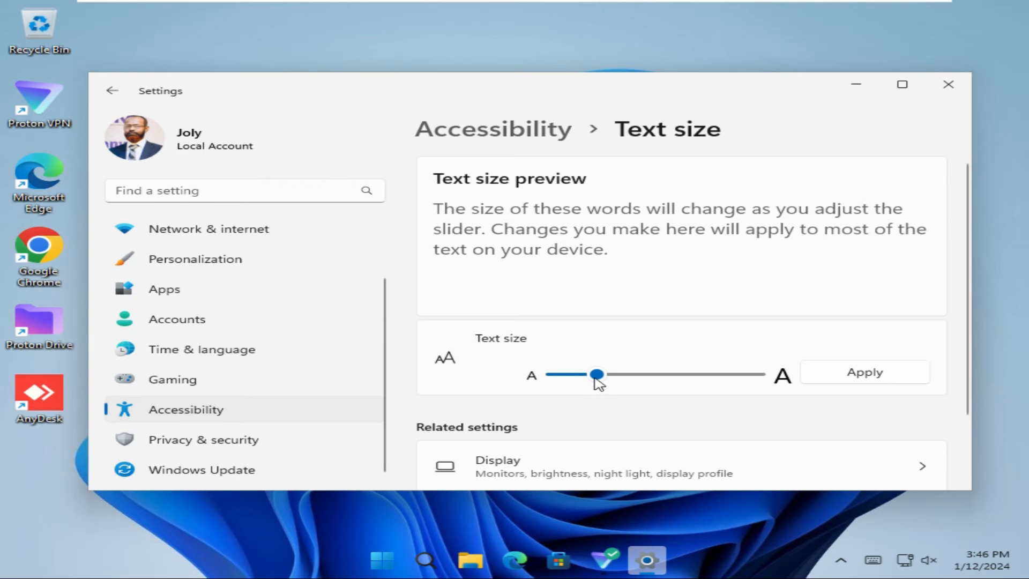
mouse_move(600, 248)
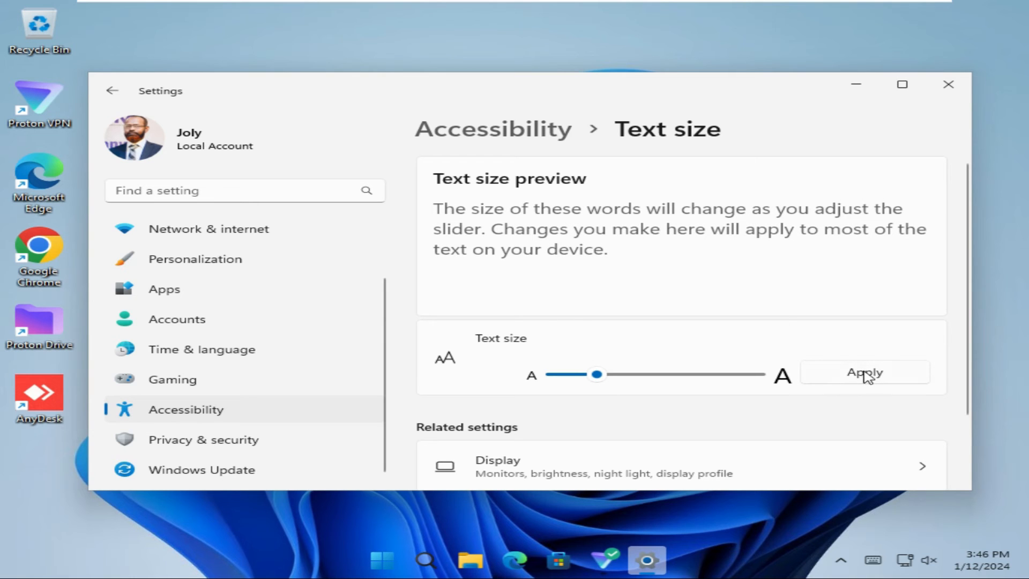
- Apply the enlarged text size so Windows text renders bigger
click(864, 372)
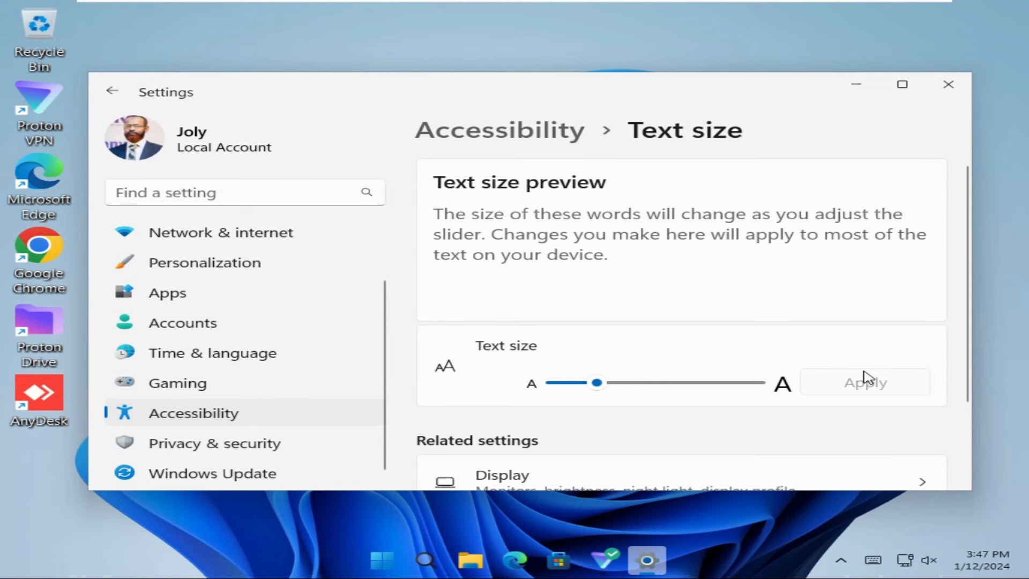
mouse_move(41, 307)
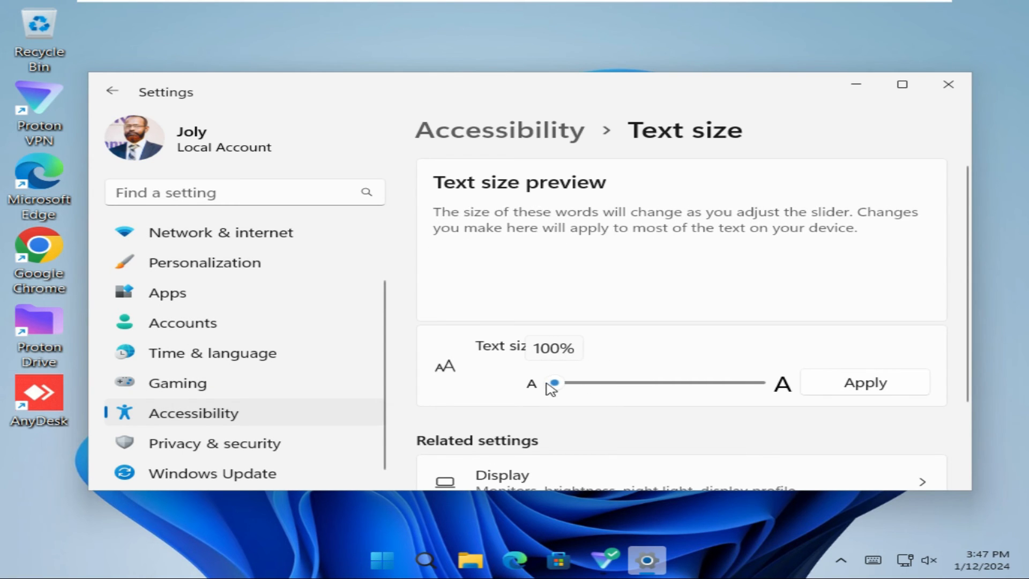
mouse_move(627, 245)
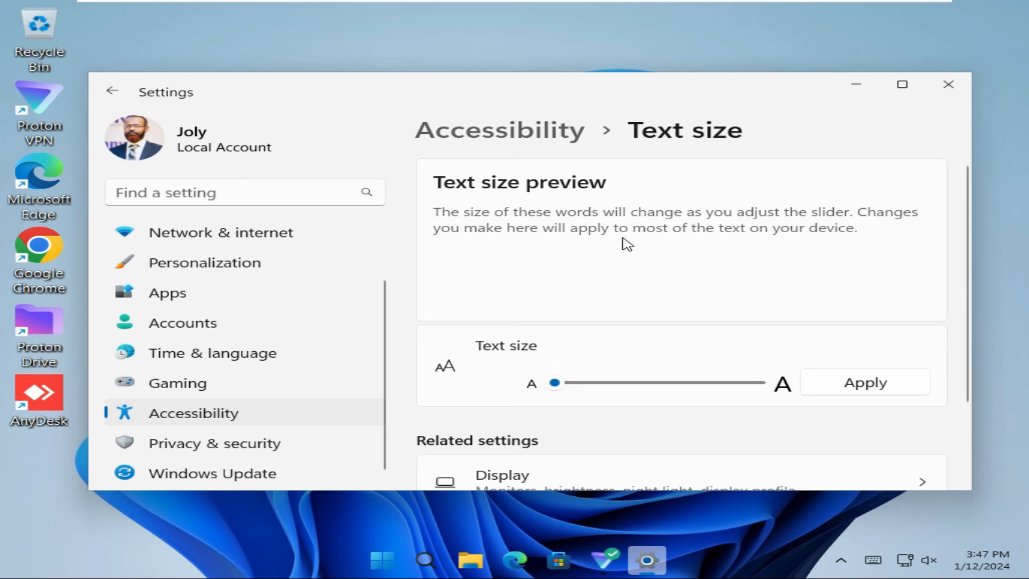
mouse_move(809, 281)
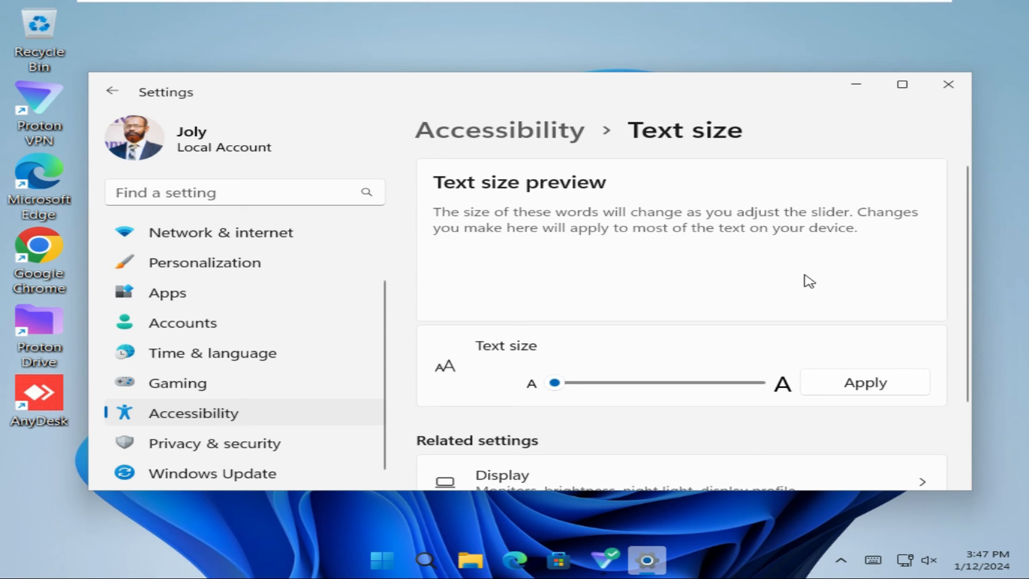
mouse_move(873, 385)
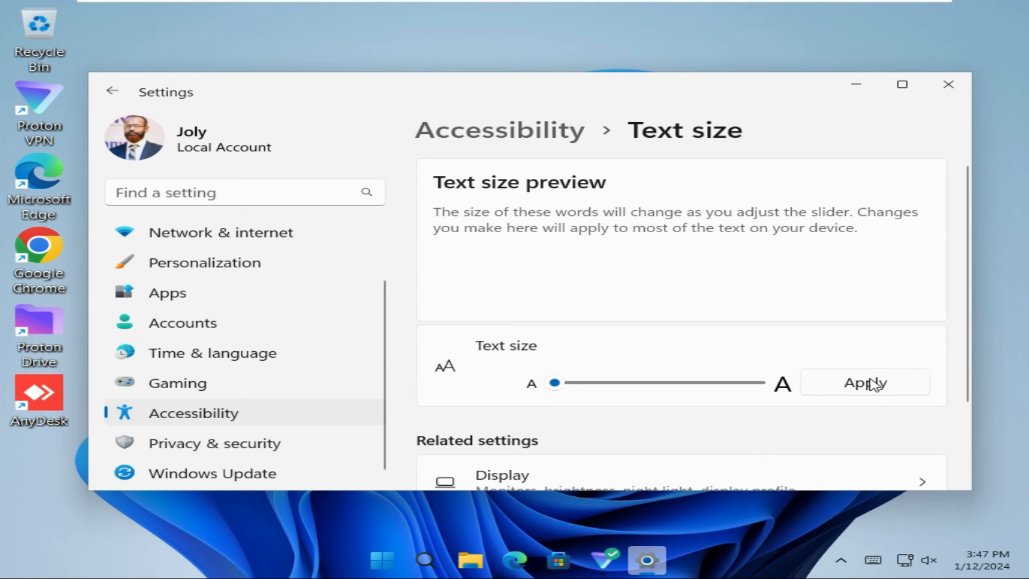
- Apply the text size reset to 100% so system text returns to normal
click(864, 383)
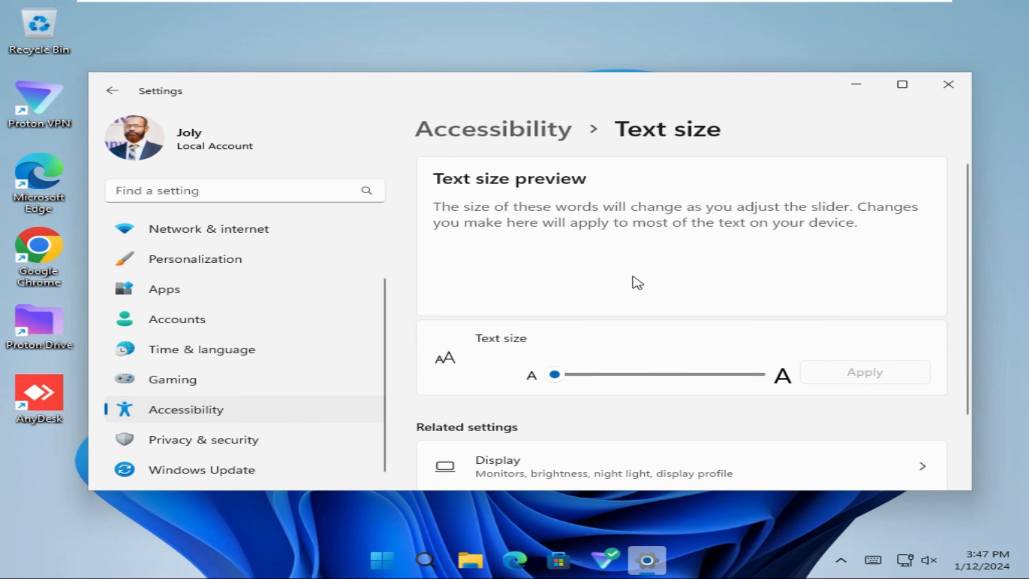
mouse_move(49, 297)
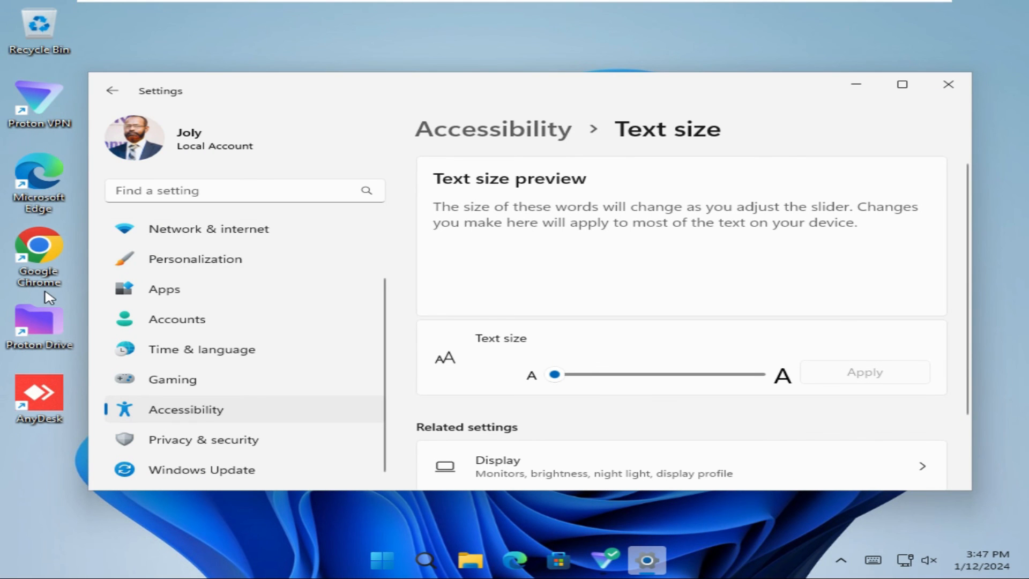
mouse_move(49, 144)
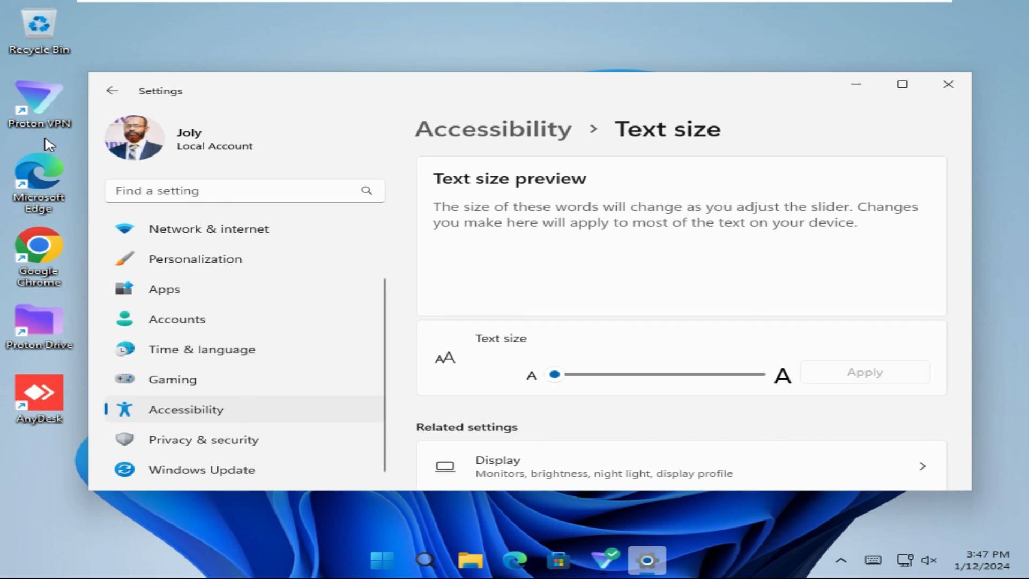
mouse_move(410, 293)
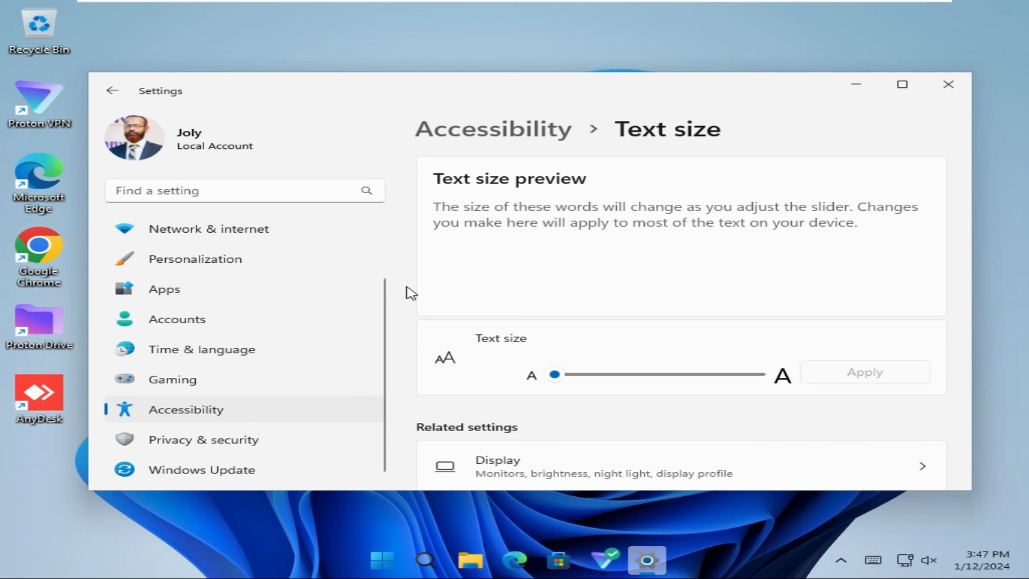